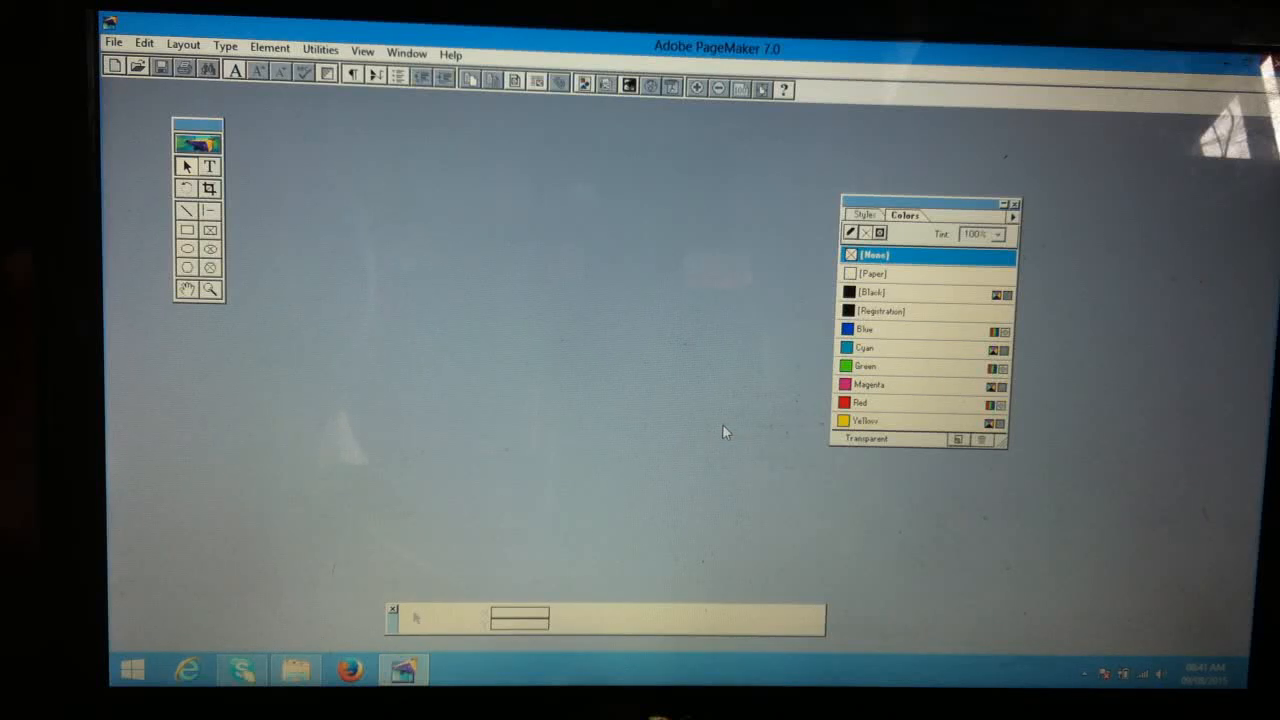
pyautogui.moveTo(650, 343)
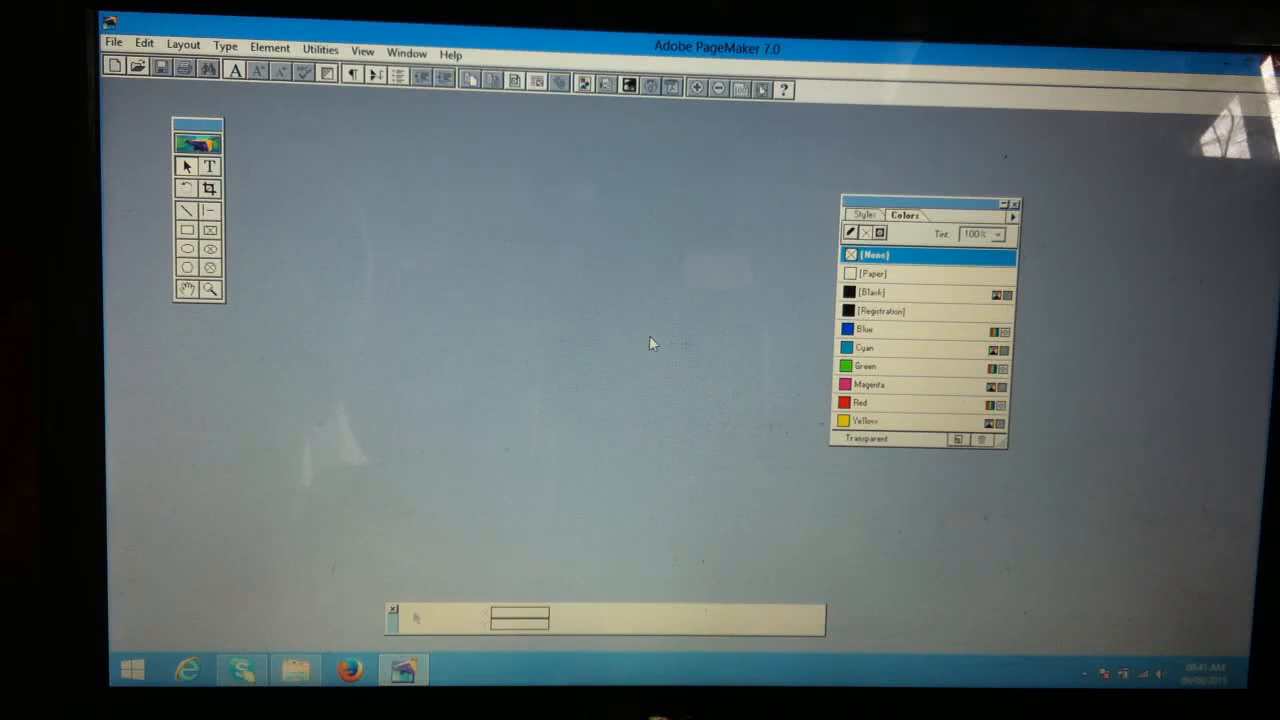
pyautogui.moveTo(638, 397)
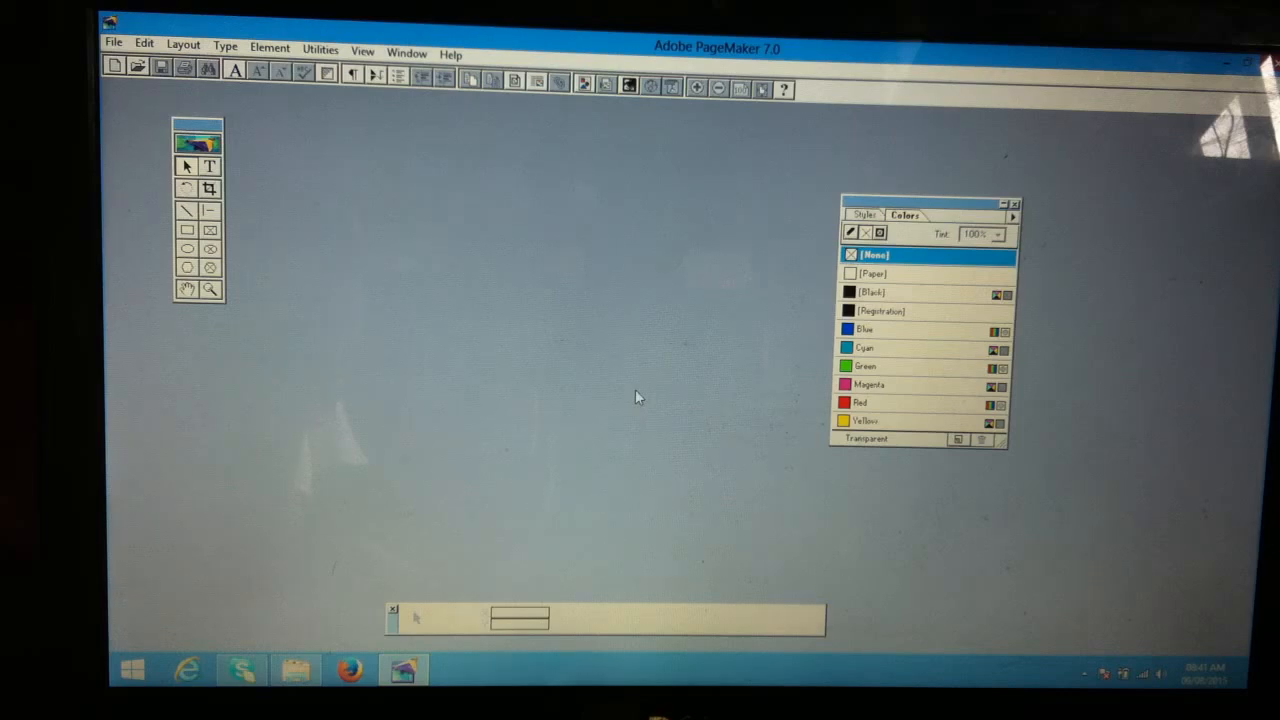
pyautogui.moveTo(585, 411)
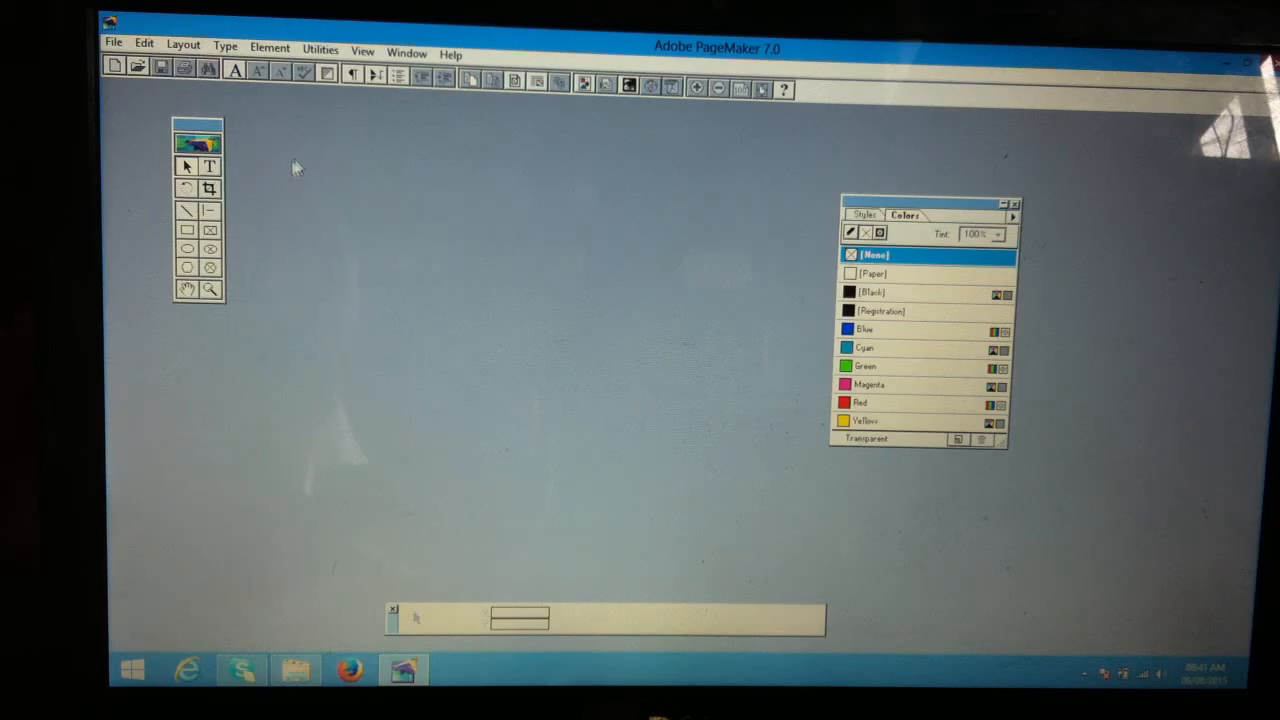
pyautogui.moveTo(430, 207)
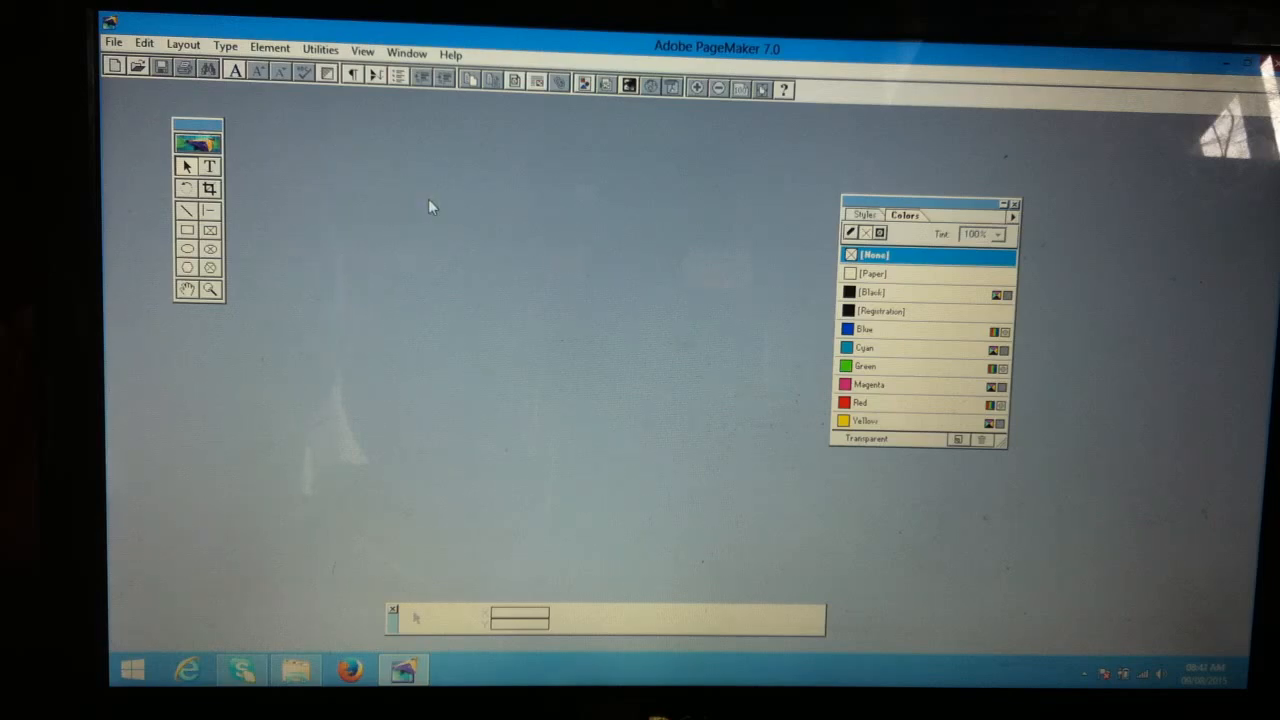
# Step: Set the page size to A4 in Document Setup, review the margins, and create the page
pyautogui.click(113, 43)
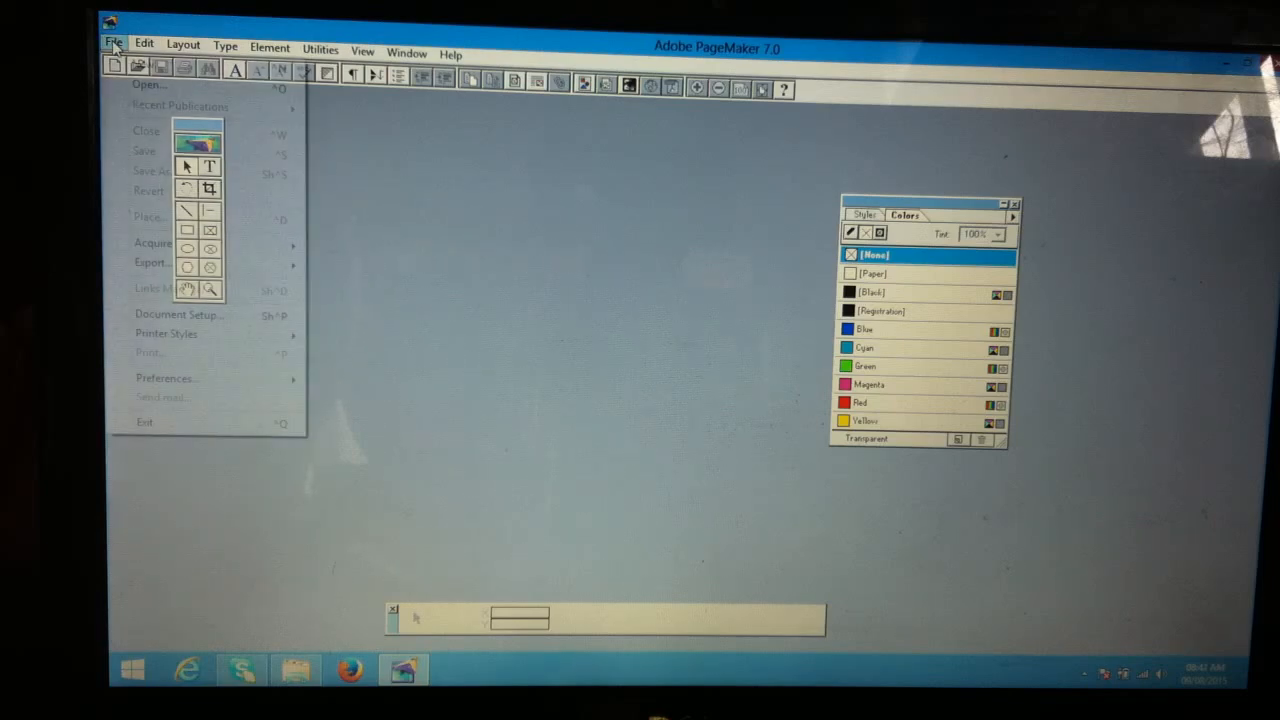
pyautogui.click(178, 314)
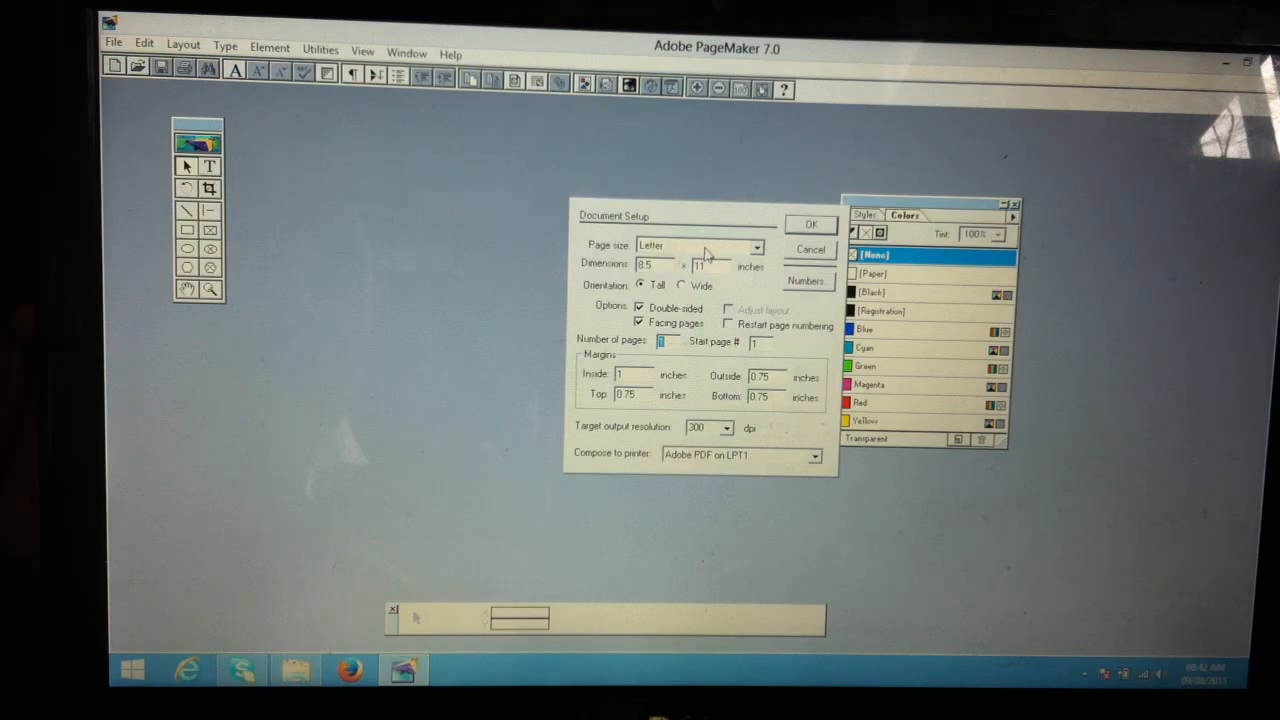
pyautogui.click(757, 246)
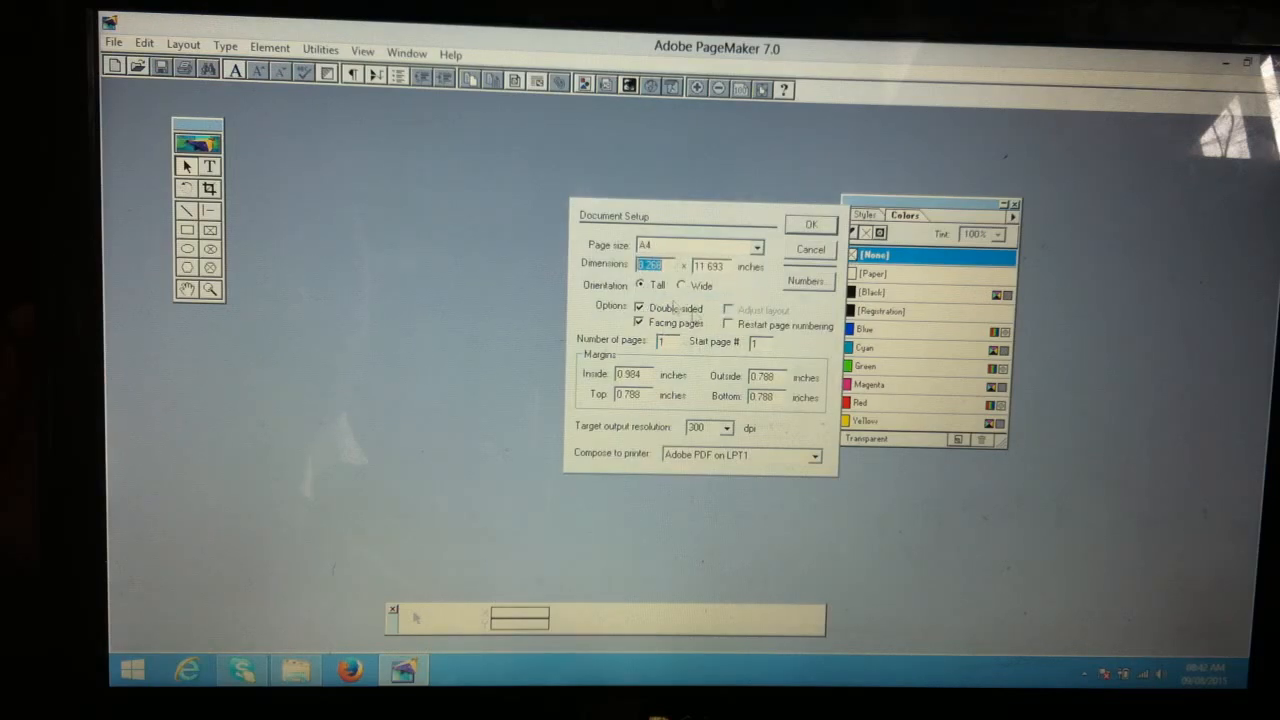
pyautogui.click(632, 374)
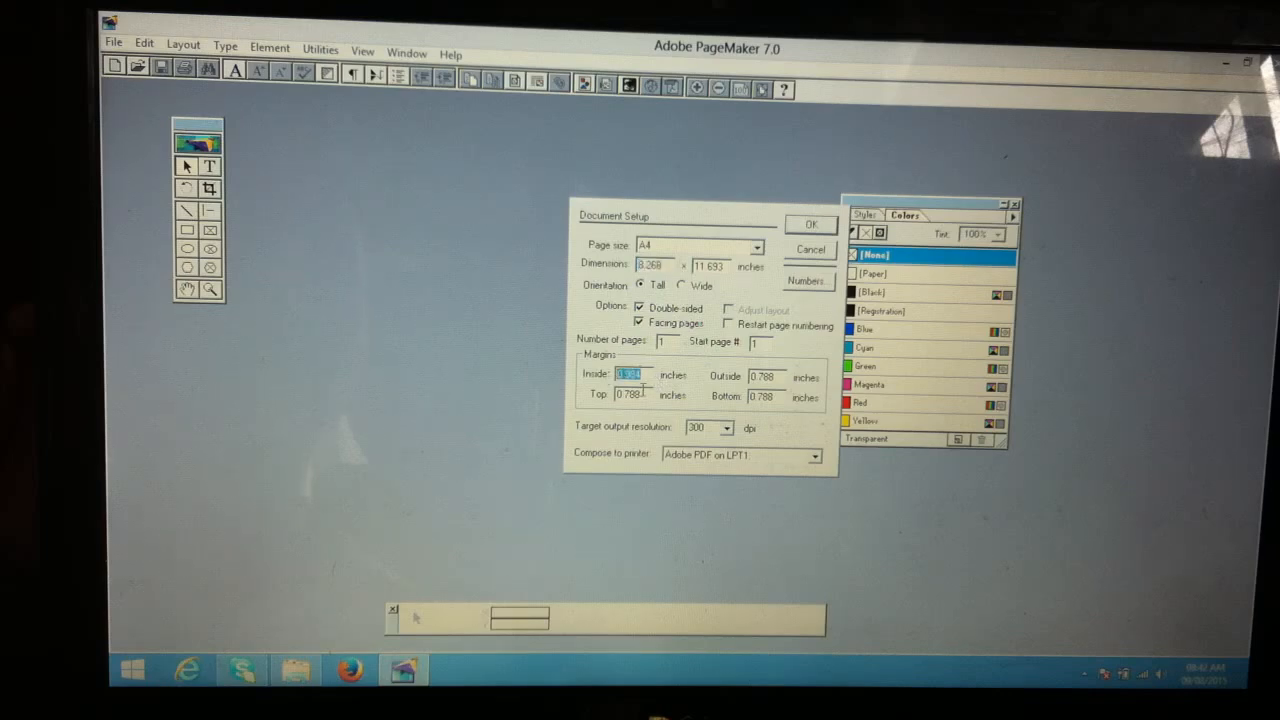
pyautogui.click(630, 395)
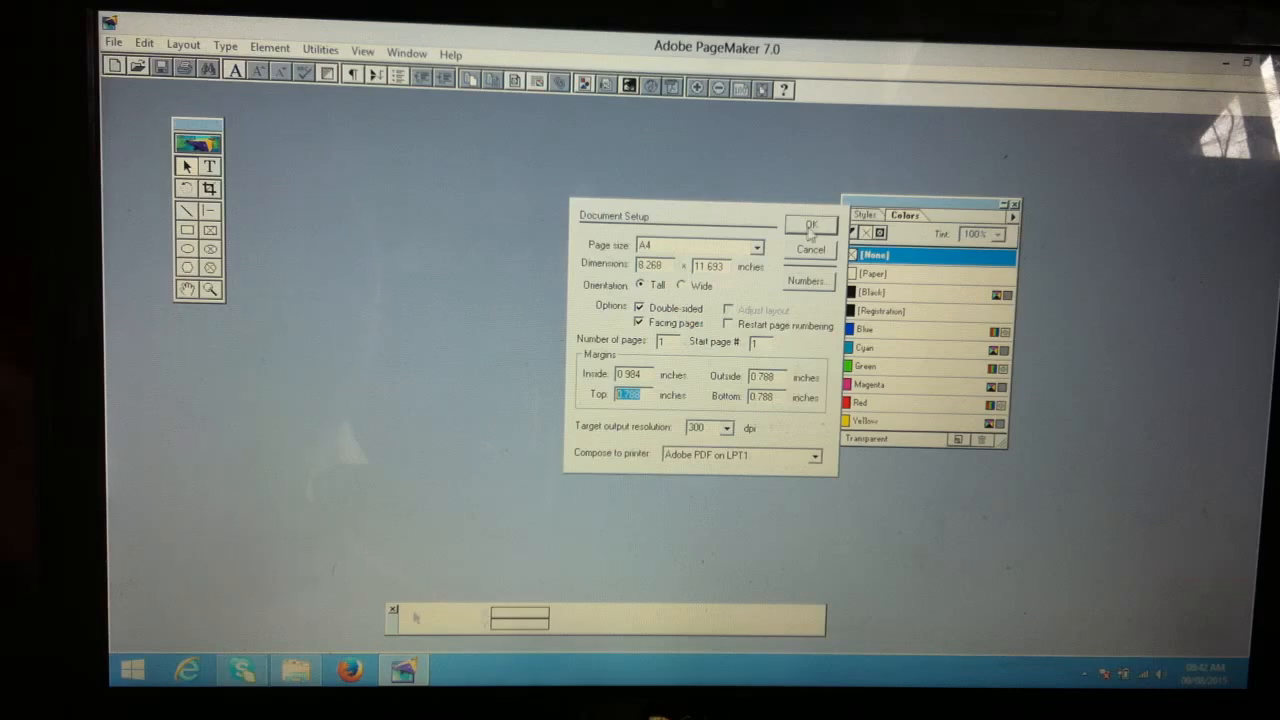
pyautogui.click(810, 224)
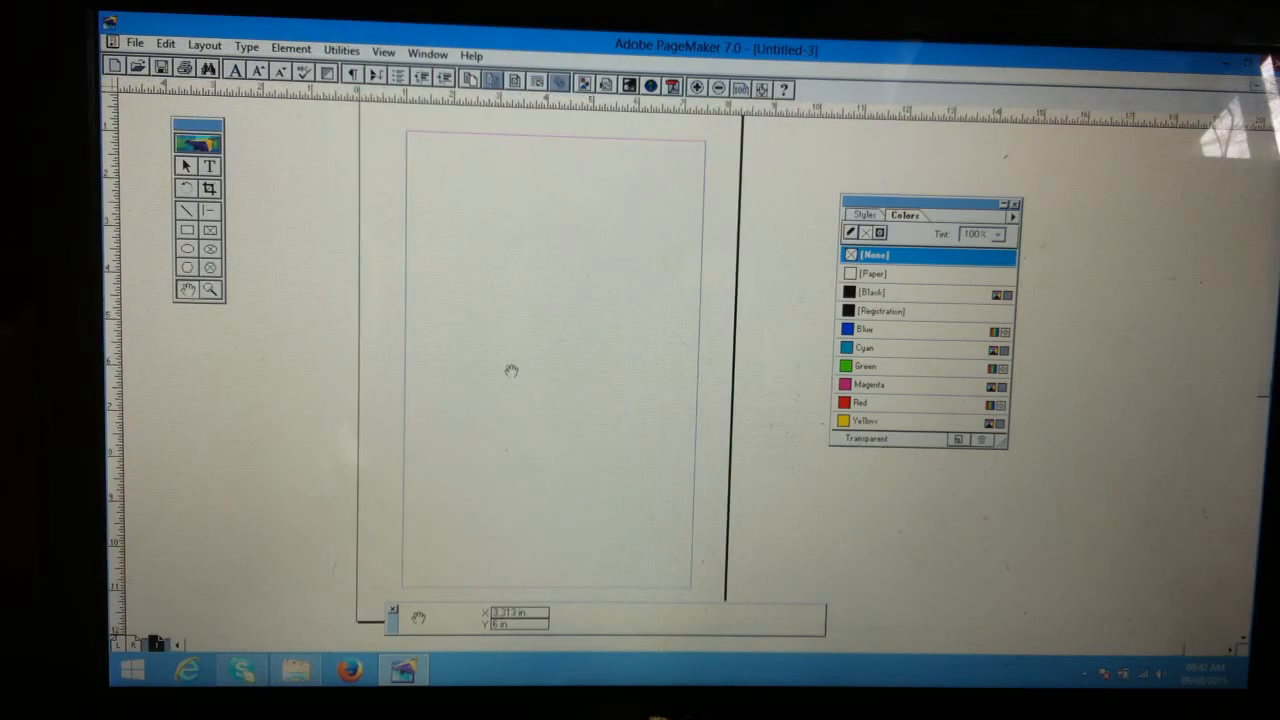
# Step: Place a text frame at the top reading 'Heading content goes here' and mark a body-text area below
pyautogui.moveTo(510, 370); pyautogui.dragTo(590, 275)
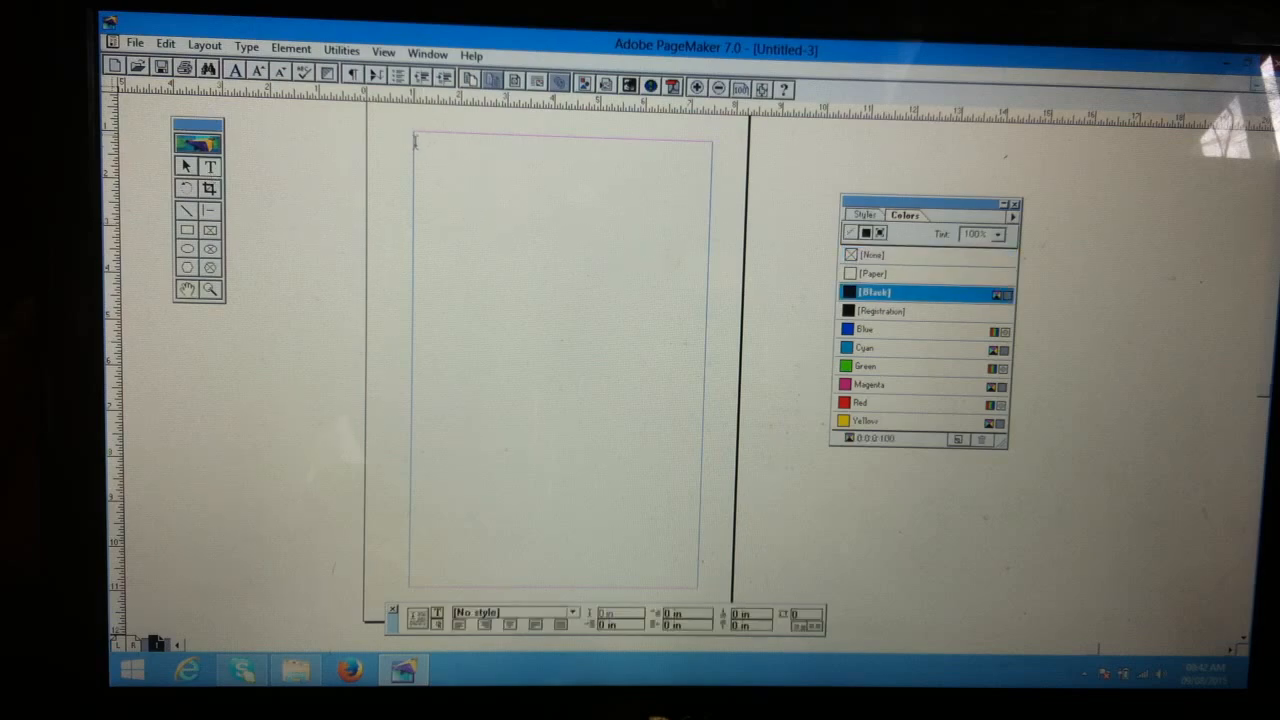
pyautogui.moveTo(415, 145); pyautogui.dragTo(710, 195)
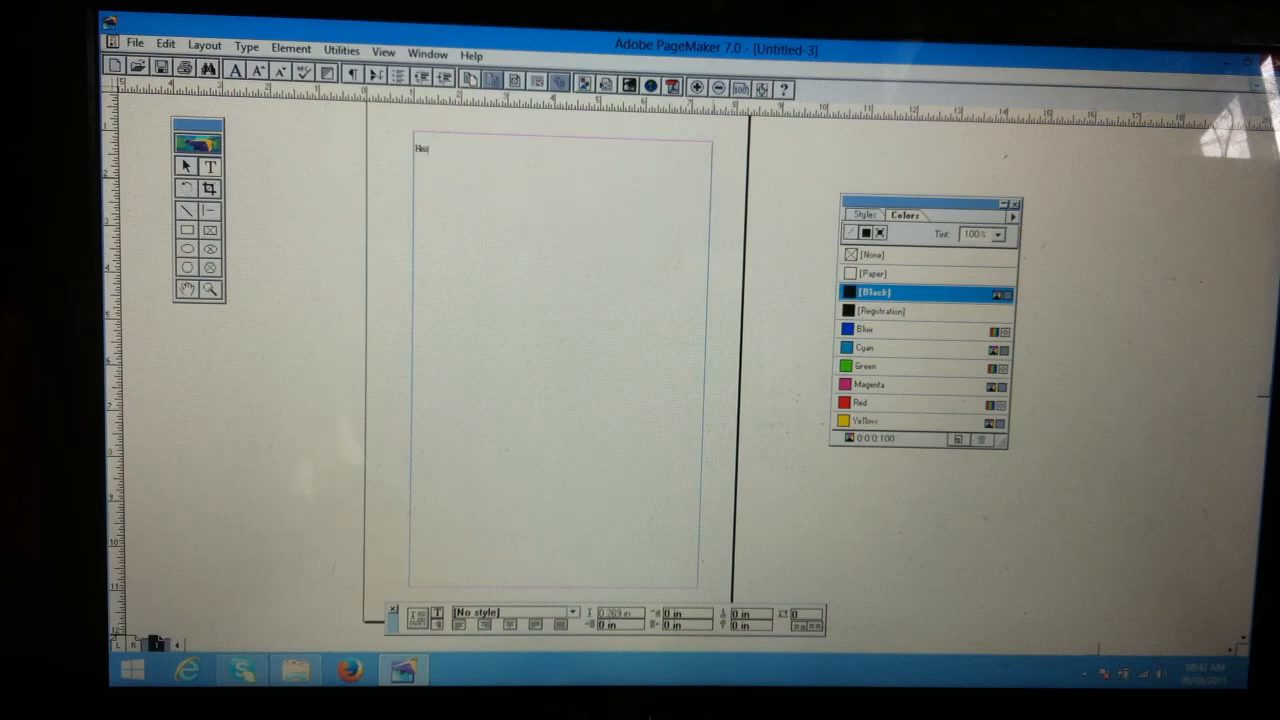
pyautogui.write('Heading content')
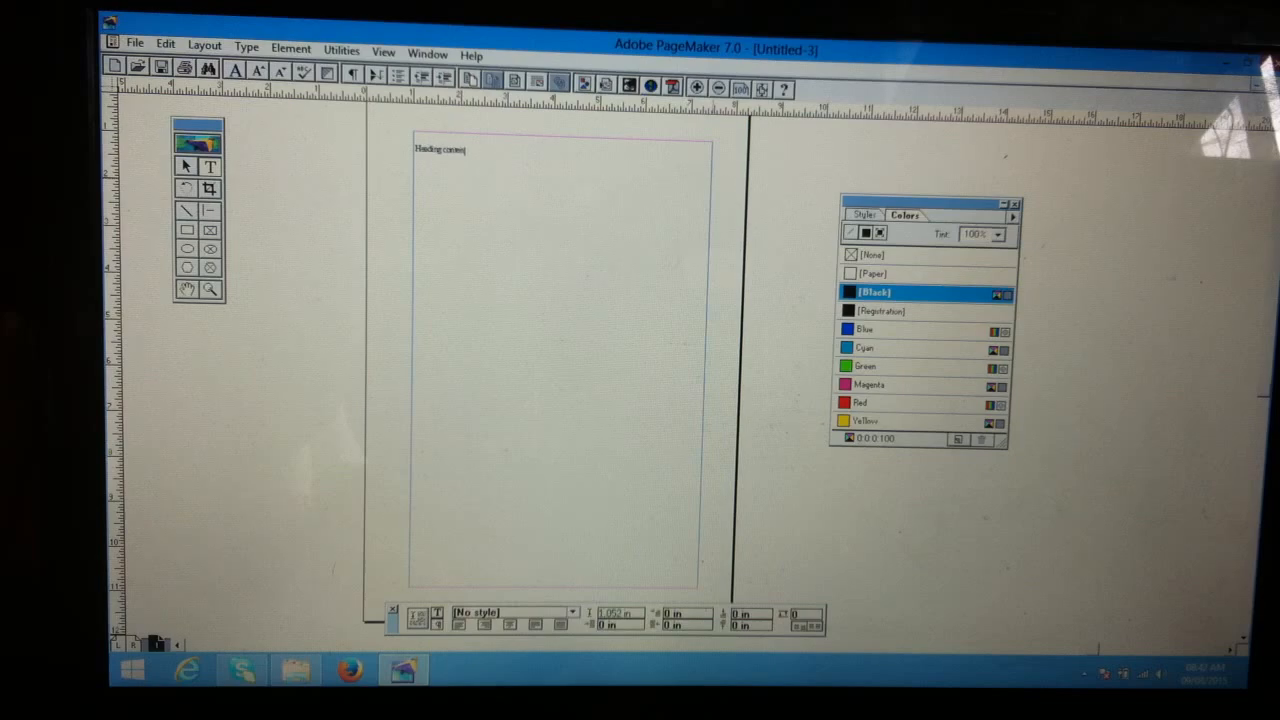
pyautogui.write('goes here')
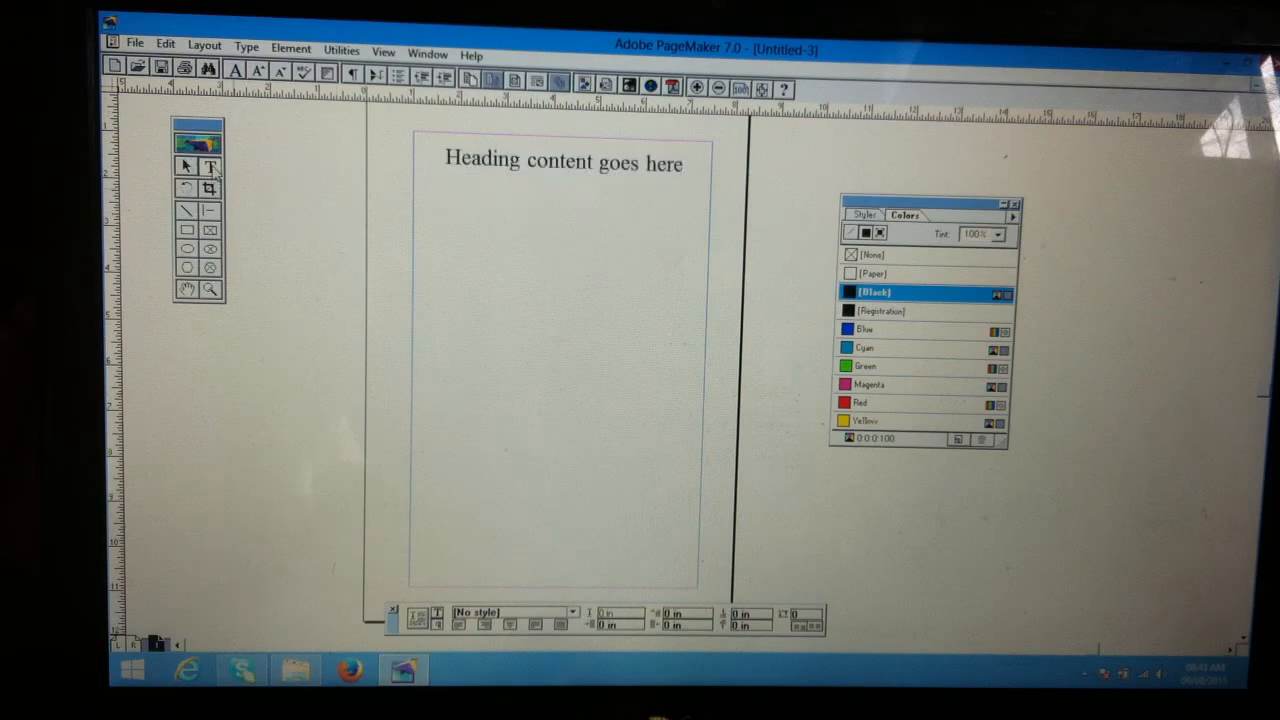
pyautogui.moveTo(415, 188); pyautogui.dragTo(665, 363)
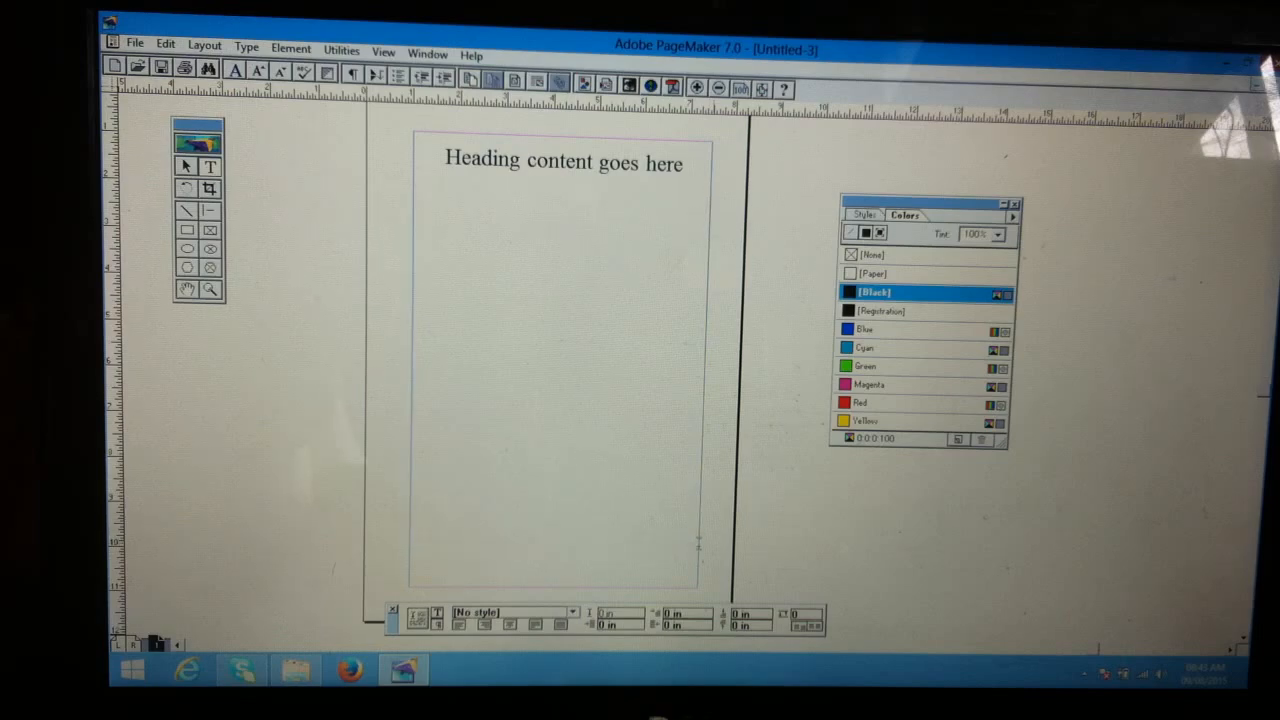
# Step: Enter 'All paragraph content goes here.', select it for copying, and start a second paragraph
pyautogui.click(419, 188)
pyautogui.write('All paragraph comes')
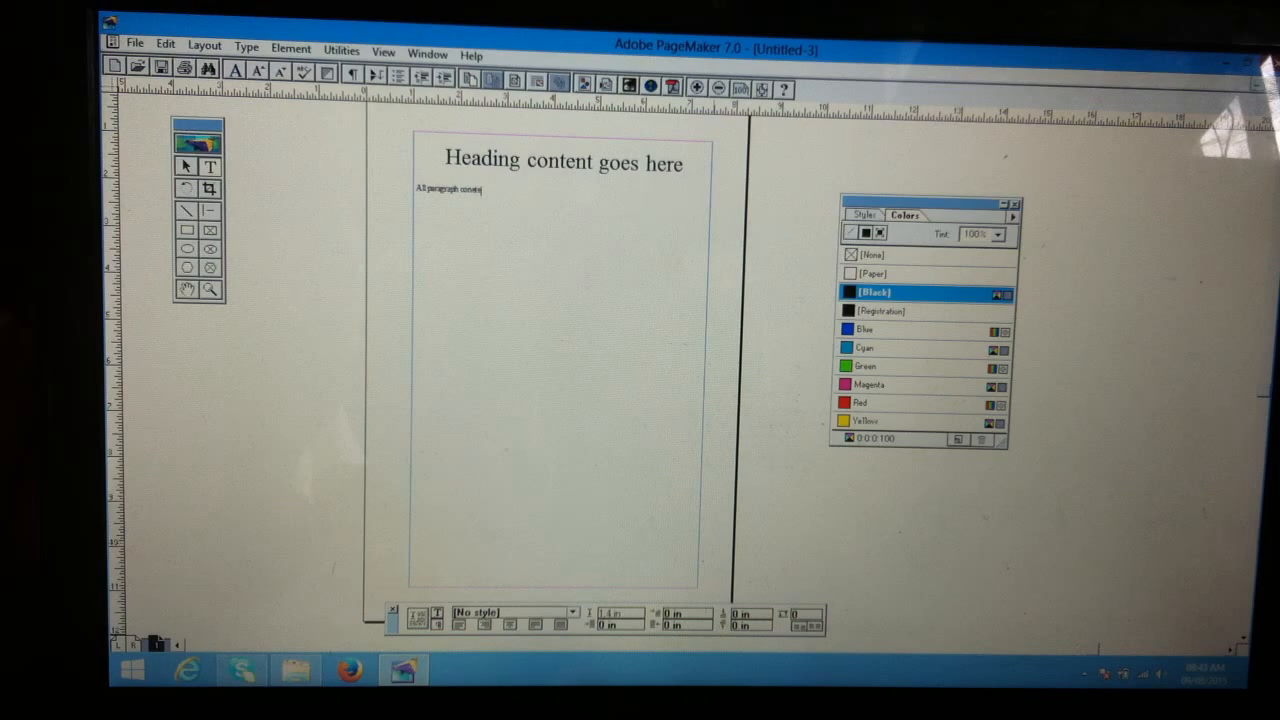
pyautogui.tripleClick(450, 190)
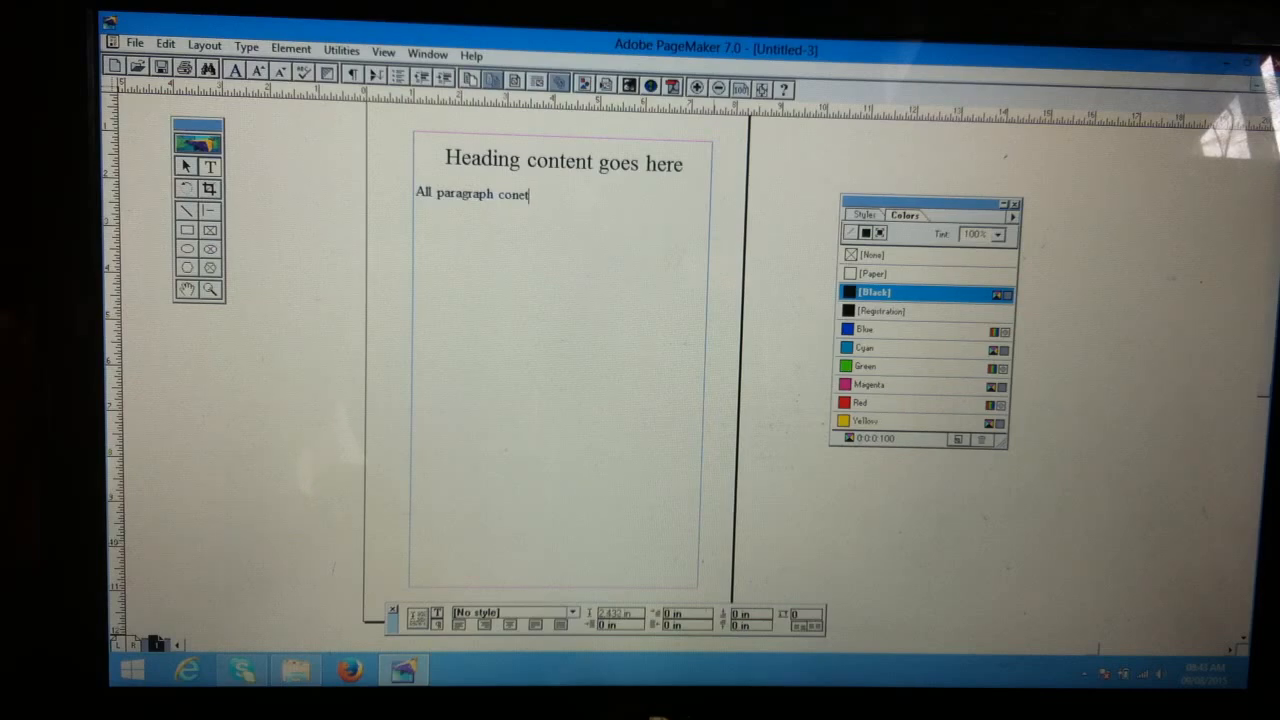
pyautogui.press('Backspace')
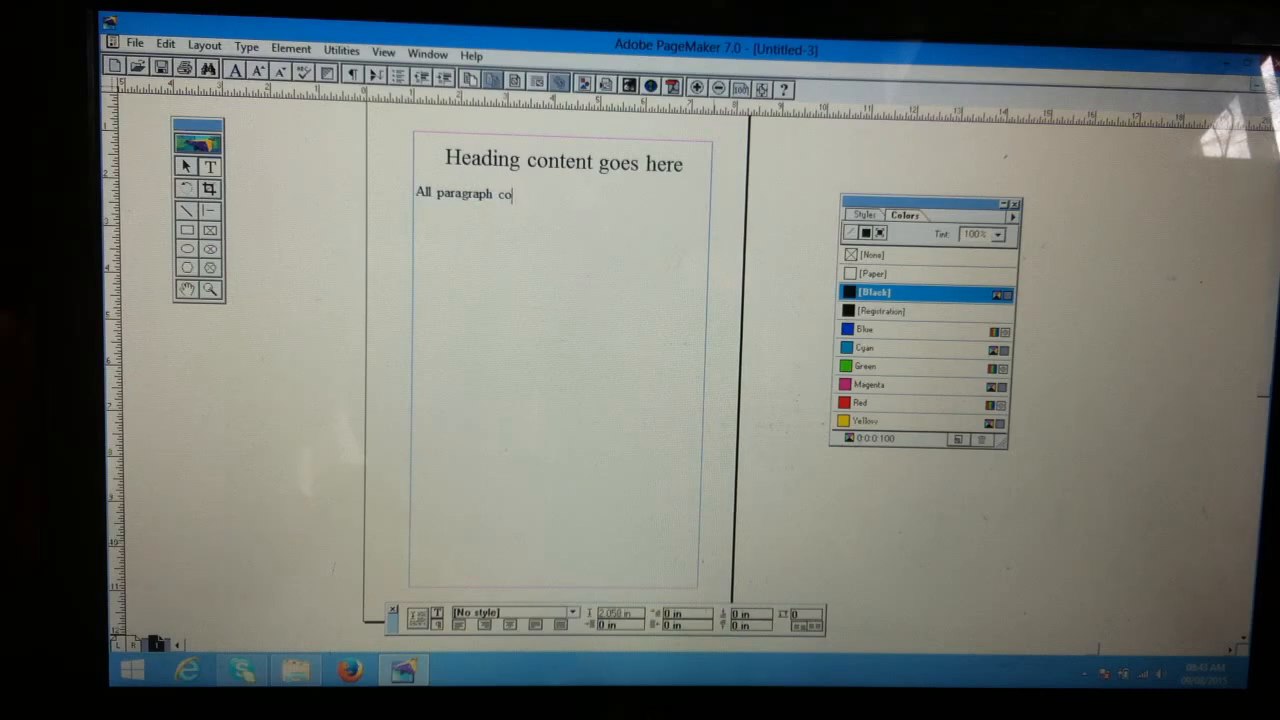
pyautogui.write('ntent go')
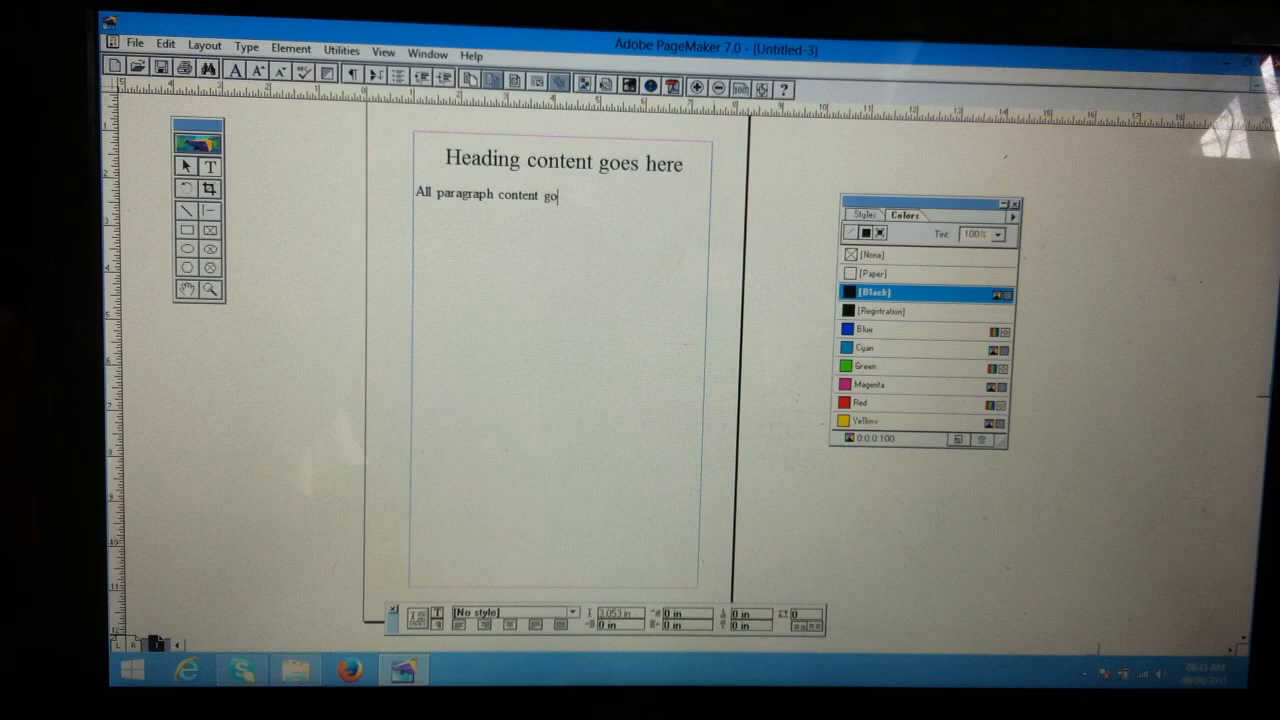
pyautogui.write('es here.')
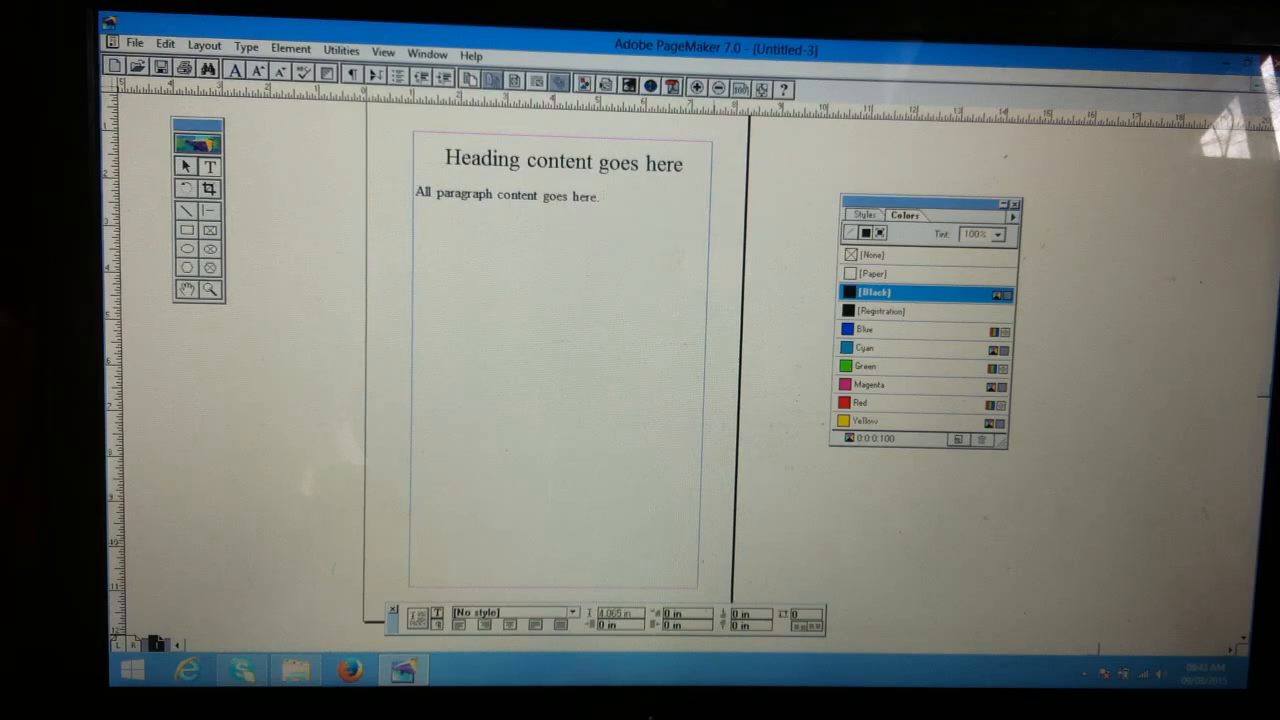
pyautogui.tripleClick(507, 194)
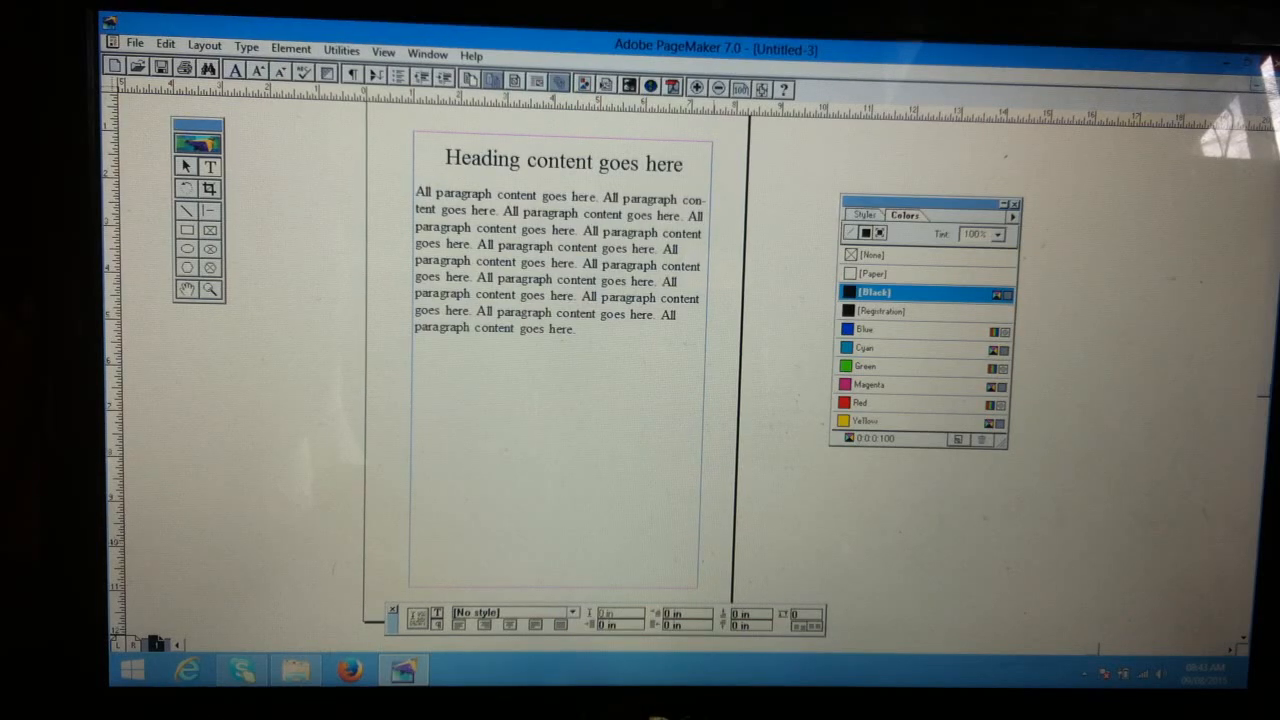
pyautogui.click(438, 342)
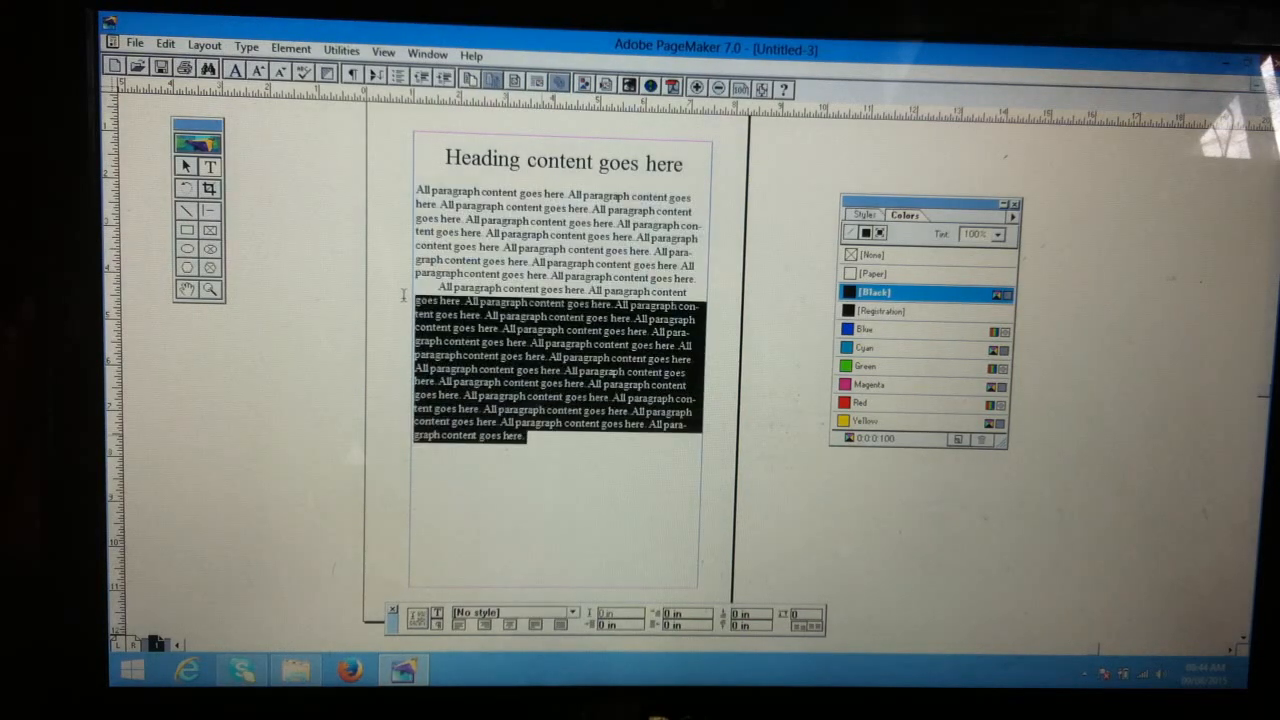
# Step: Paste a third paragraph of the repeated sentence, then deselect the body text
pyautogui.click(530, 435)
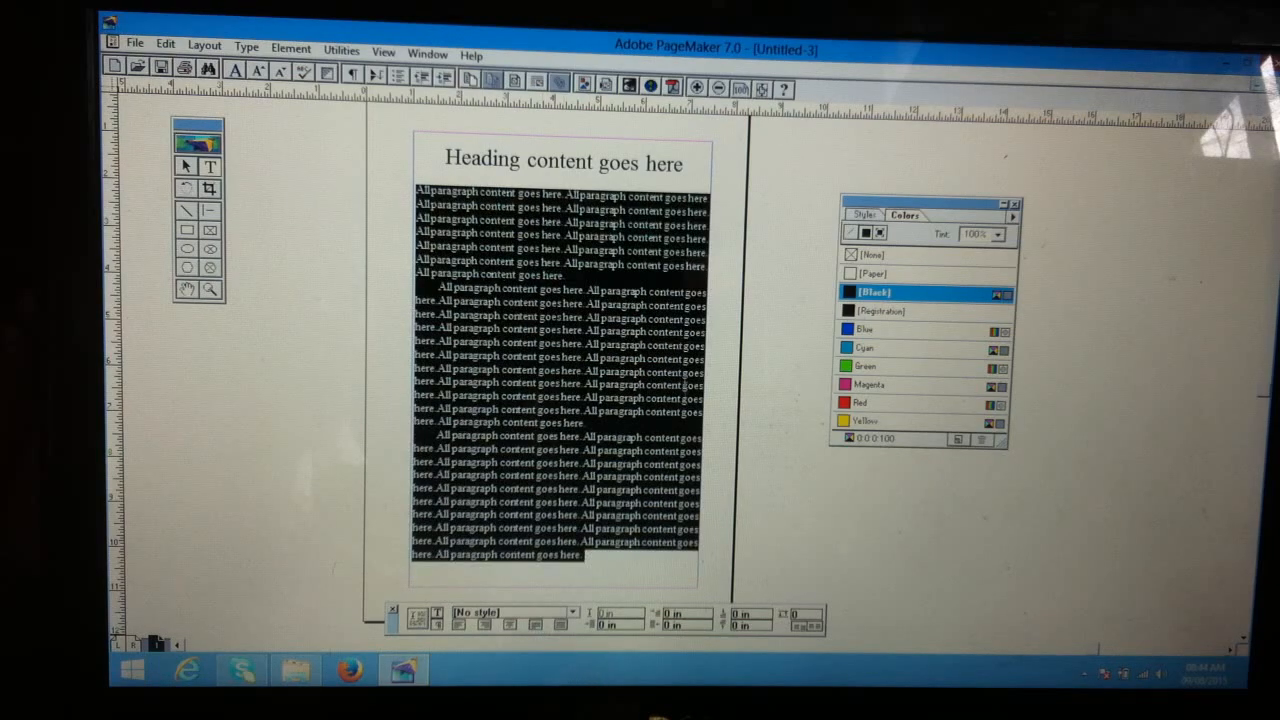
pyautogui.click(872, 254)
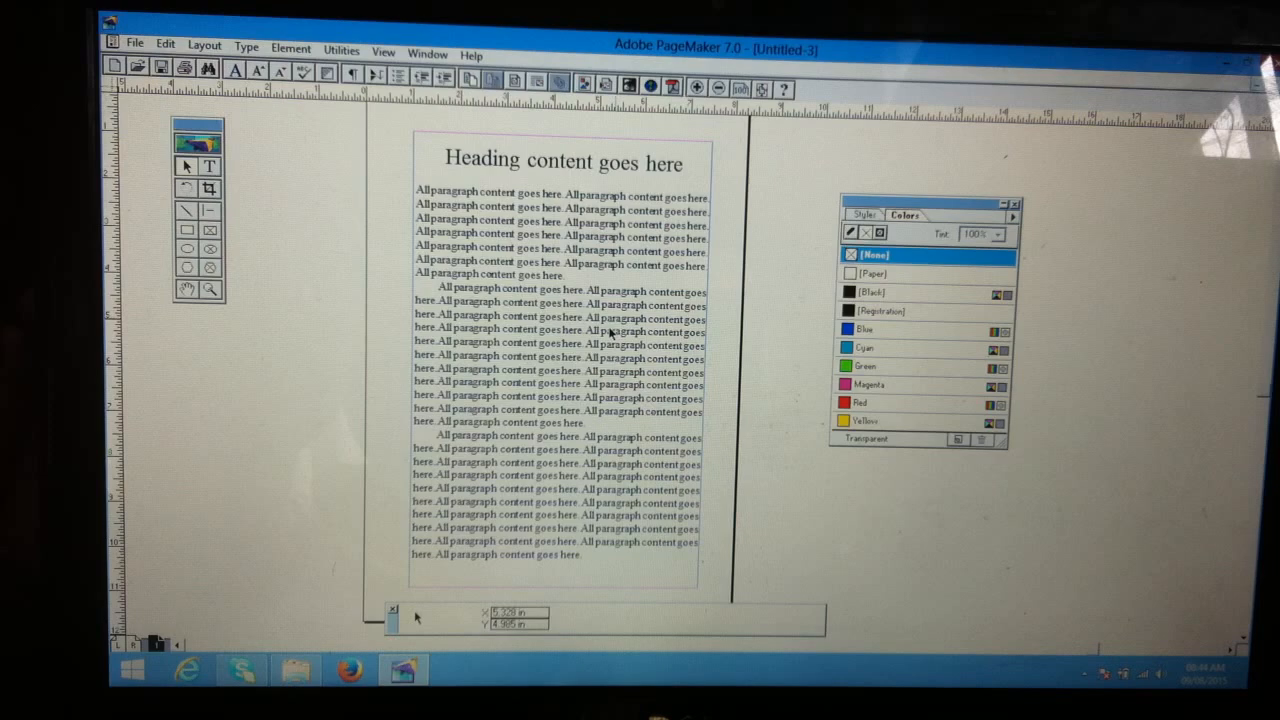
pyautogui.moveTo(303, 276)
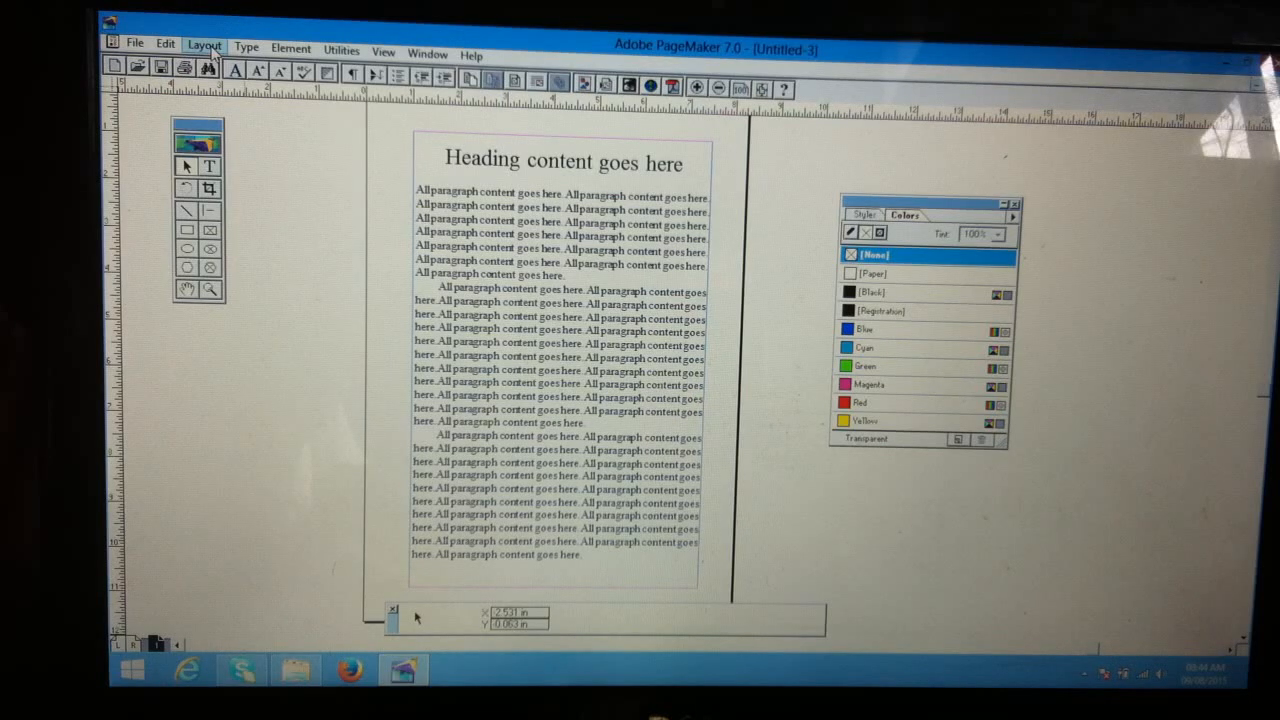
# Step: Apply 3 column guides to the page via Layout > Column Guides
pyautogui.click(204, 43)
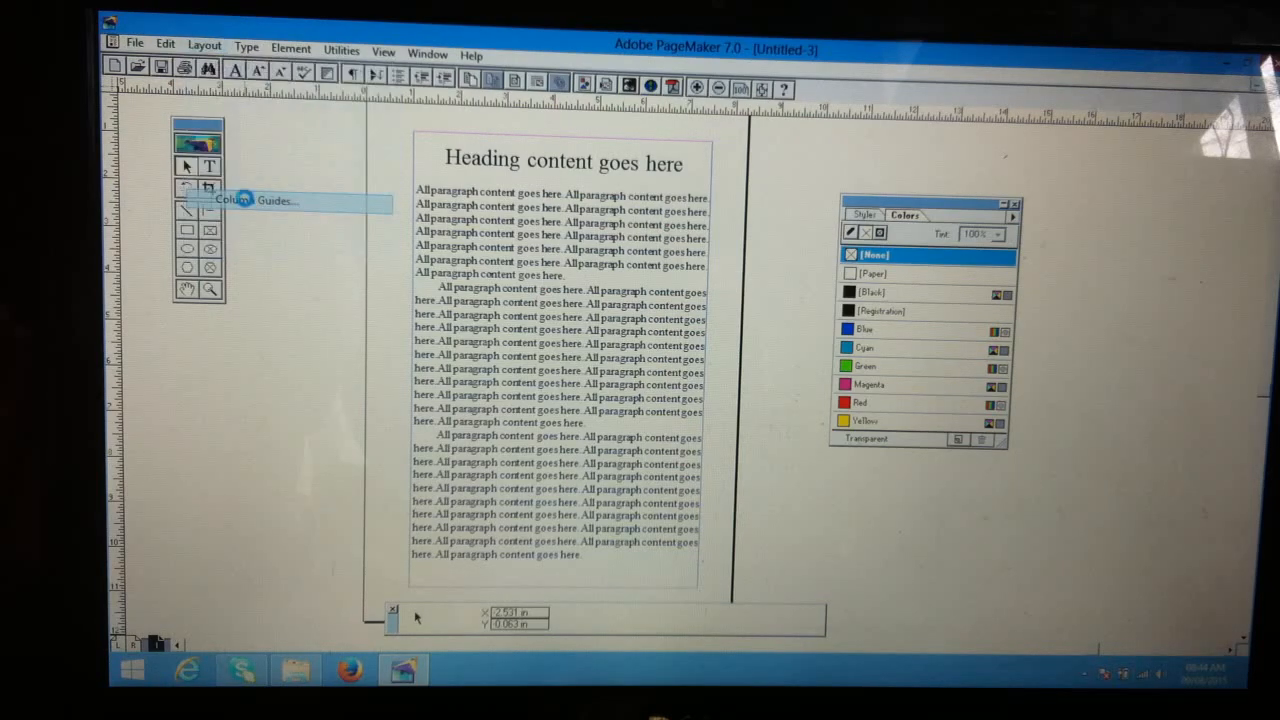
pyautogui.click(253, 200)
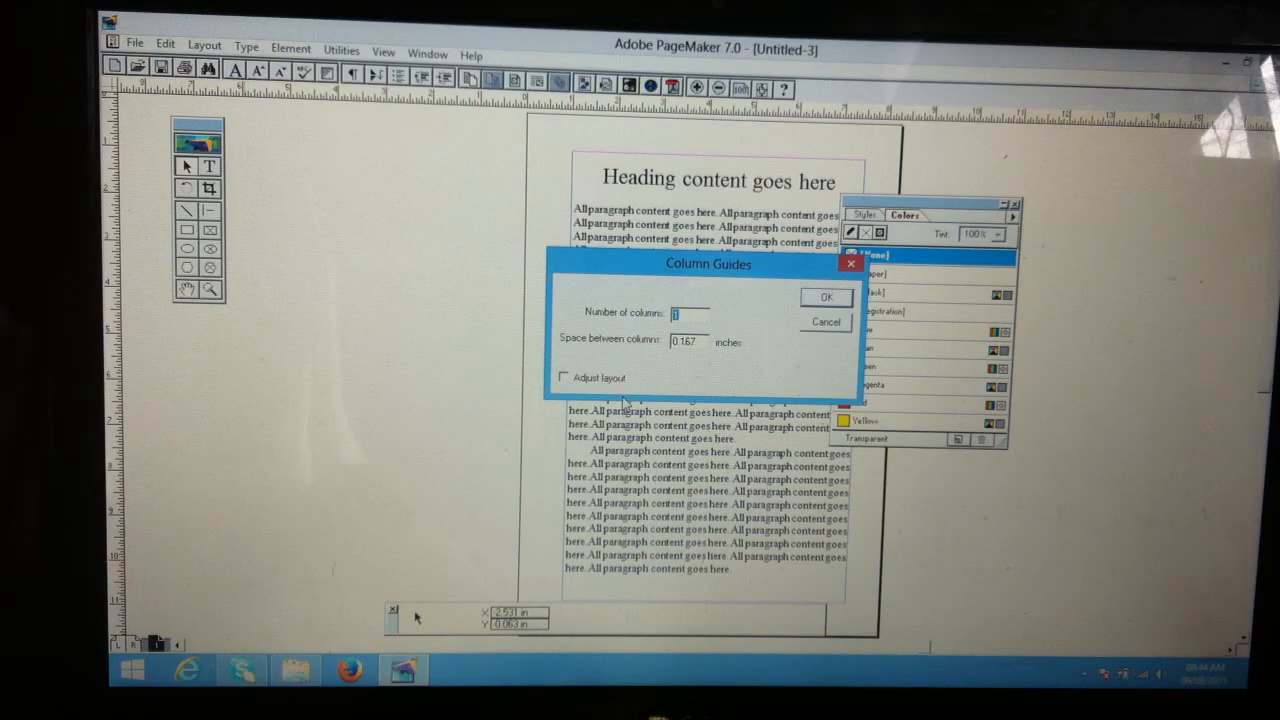
pyautogui.write('3')
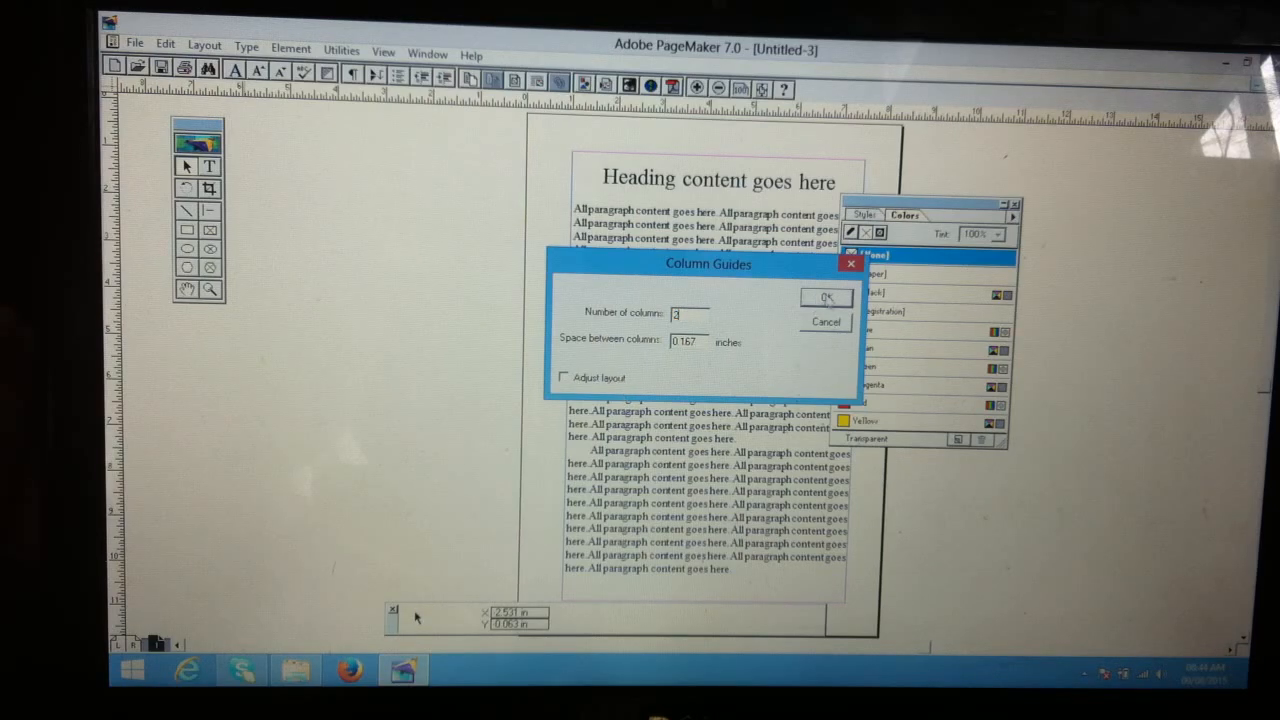
pyautogui.click(824, 297)
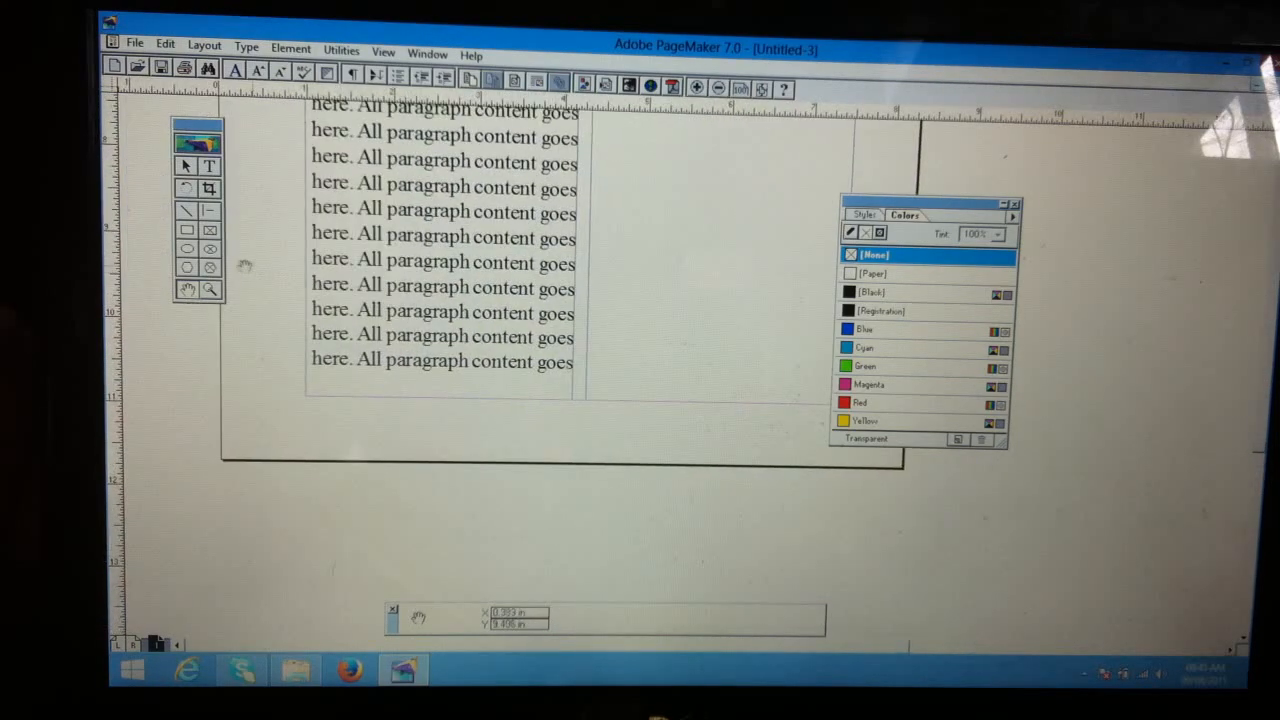
# Step: Select the body text block to shorten it to the first column
pyautogui.click(440, 360)
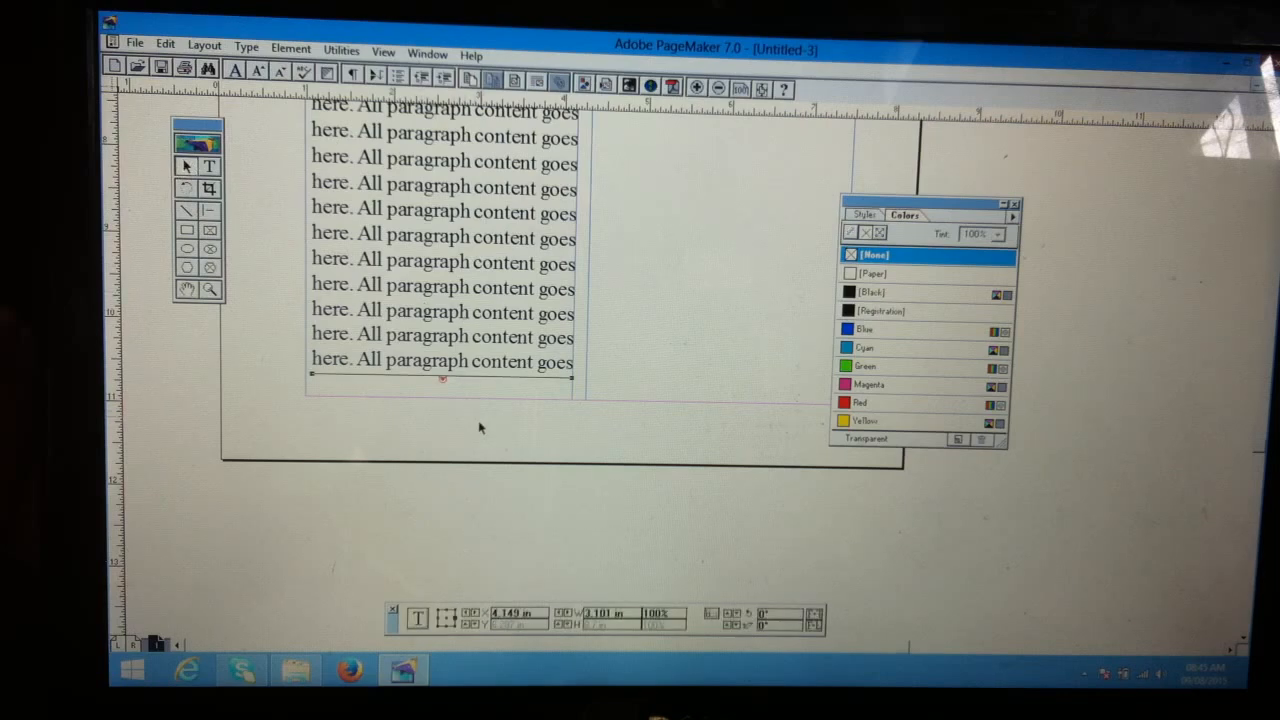
pyautogui.moveTo(445, 385)
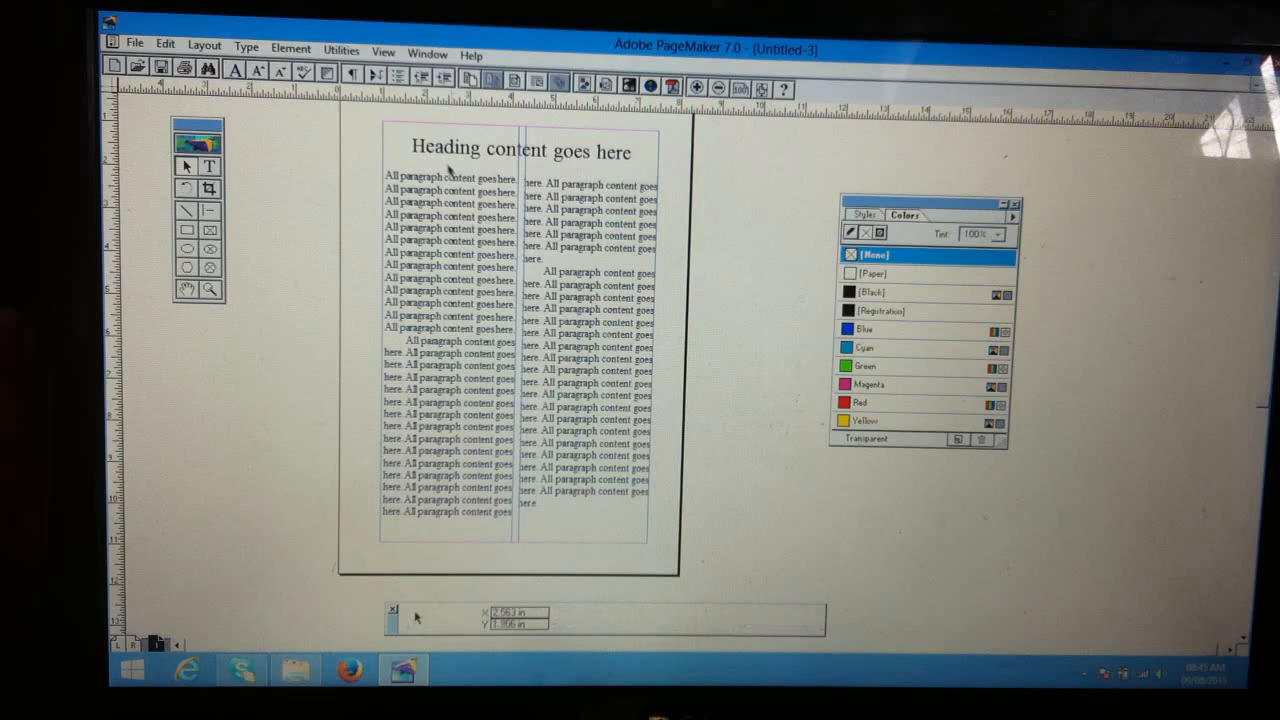
# Step: Reset Column Guides to a single column, leaving the body text in two columns
pyautogui.click(448, 177)
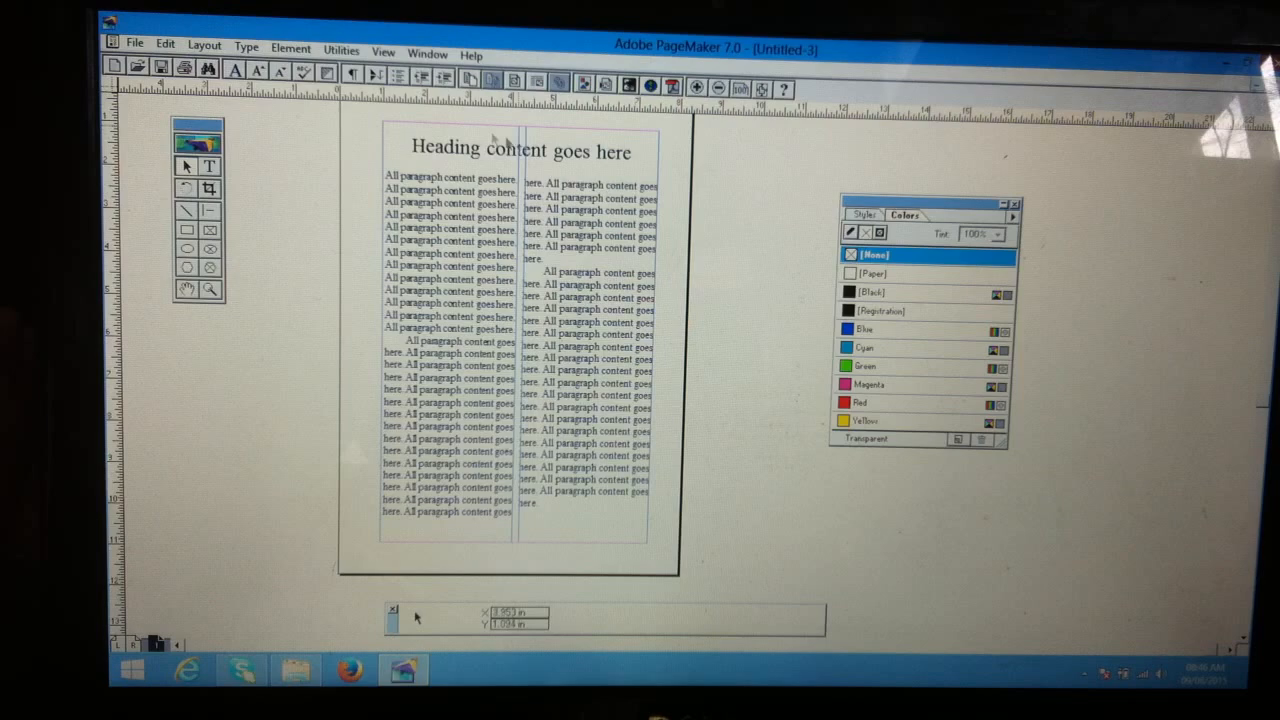
pyautogui.click(204, 44)
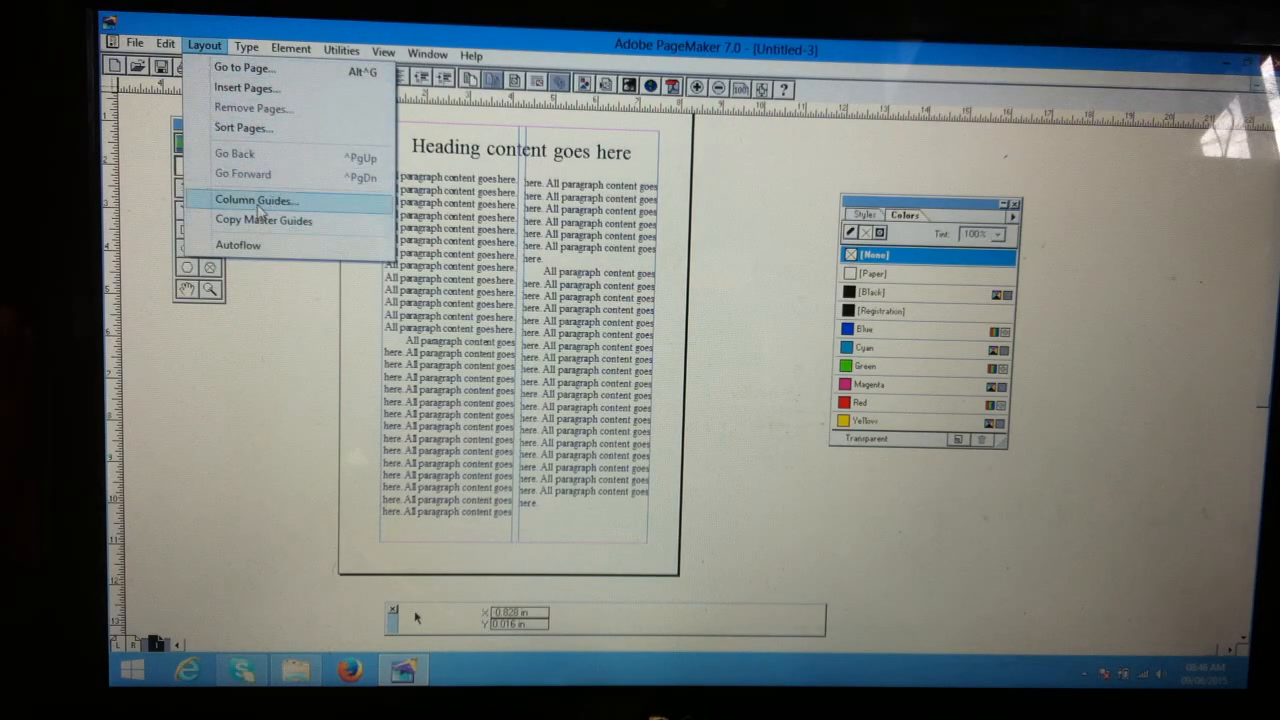
pyautogui.click(255, 200)
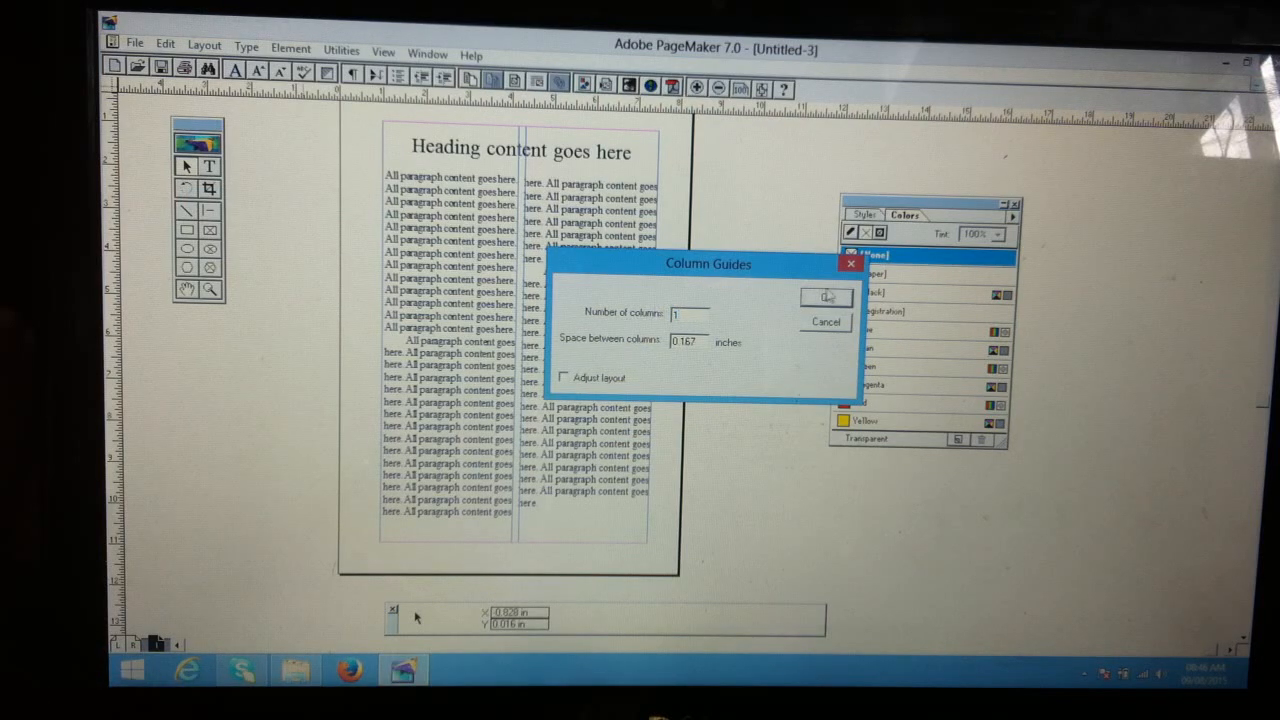
pyautogui.click(826, 298)
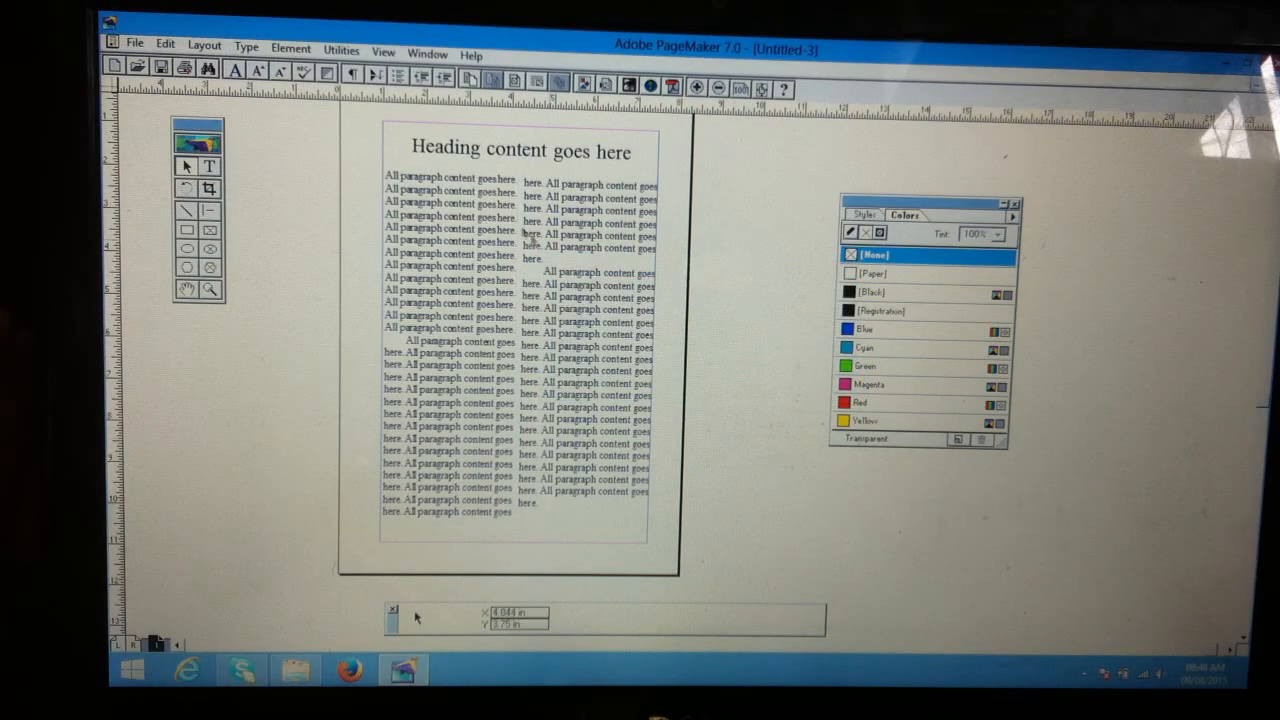